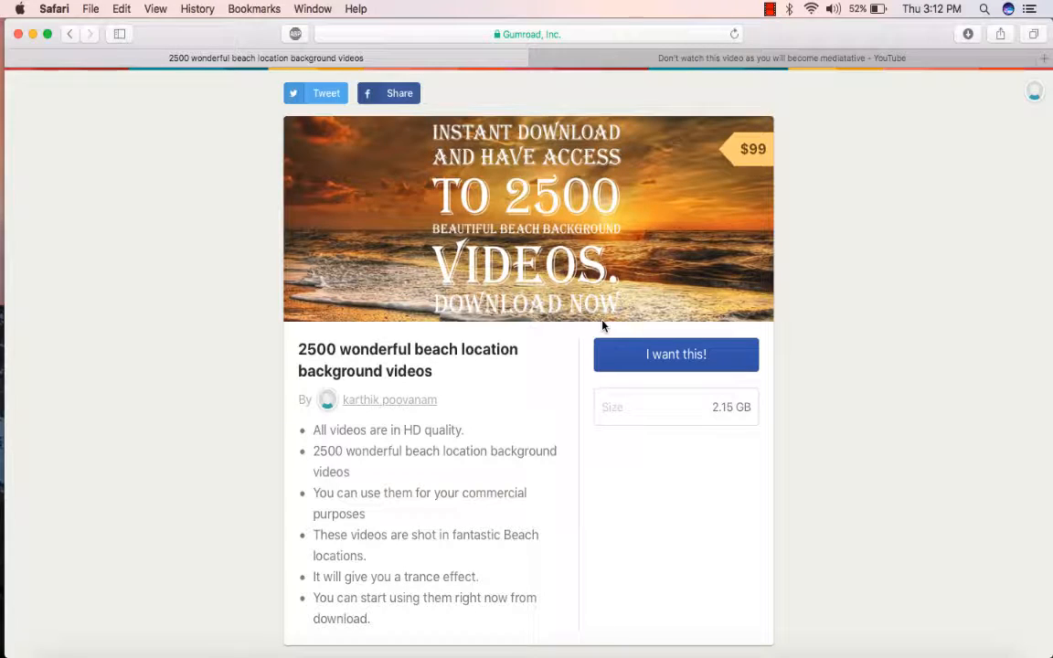
pyautogui.scroll(-3)
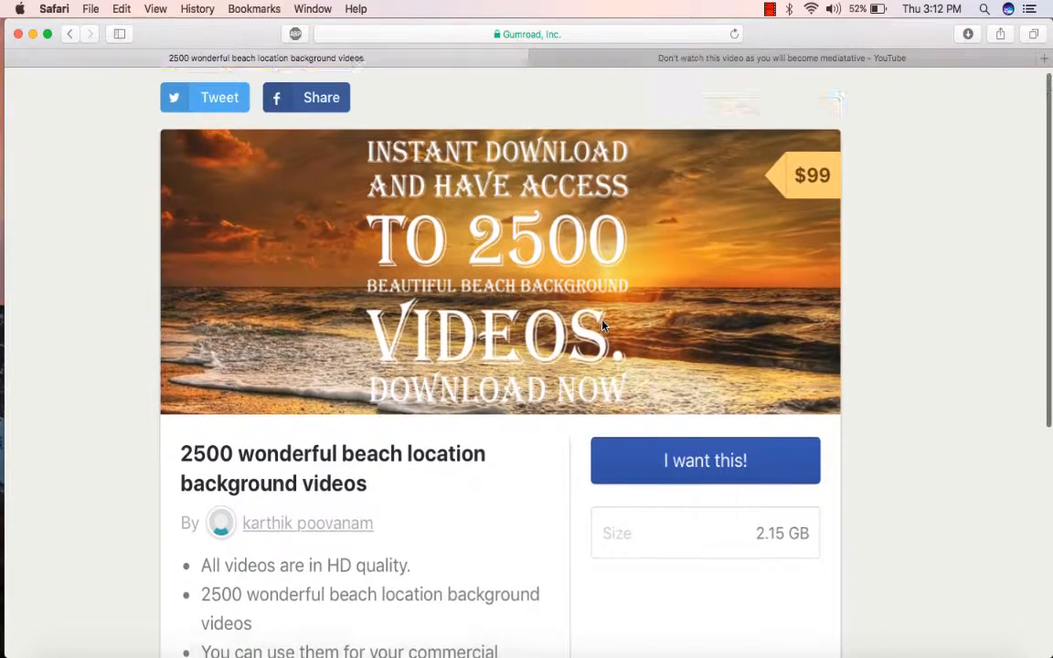
pyautogui.scroll(-3)
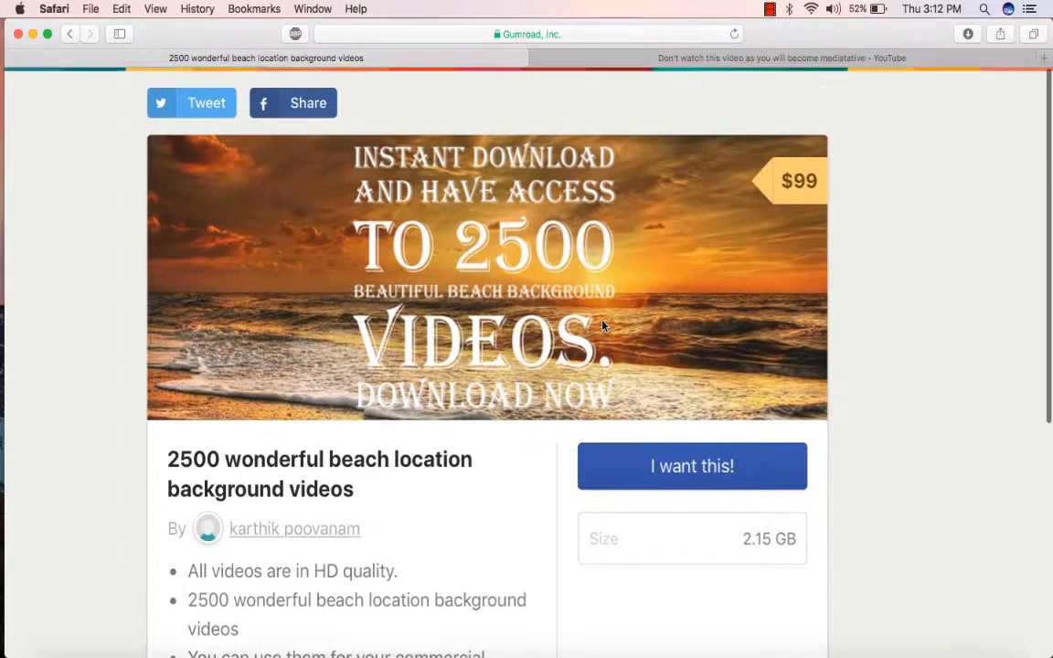
pyautogui.scroll(-3)
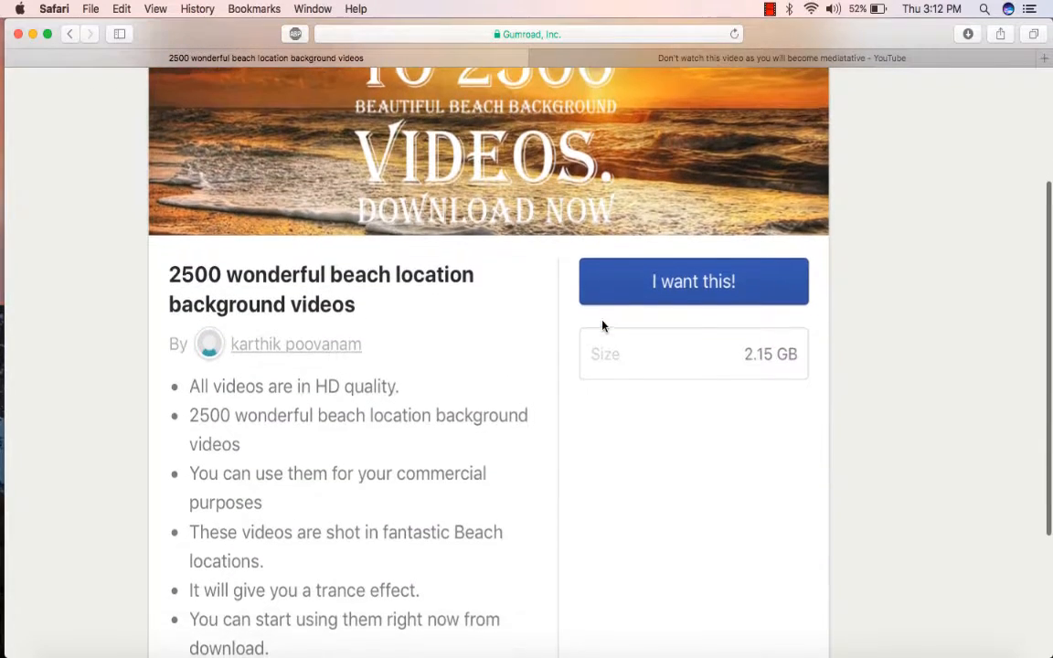
pyautogui.scroll(-3)
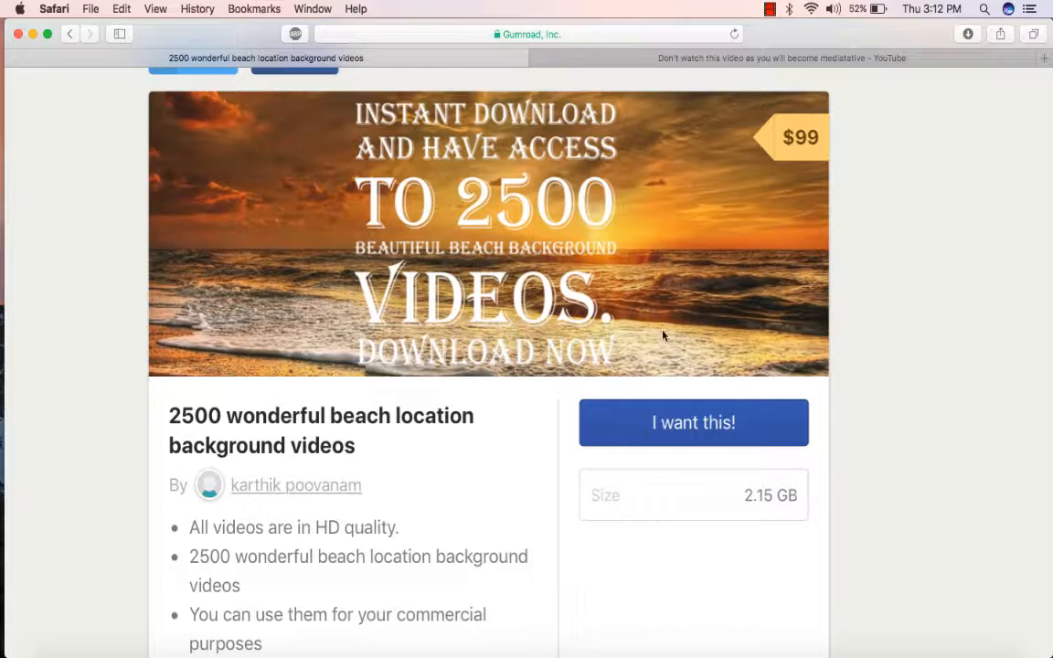
pyautogui.scroll(-3)
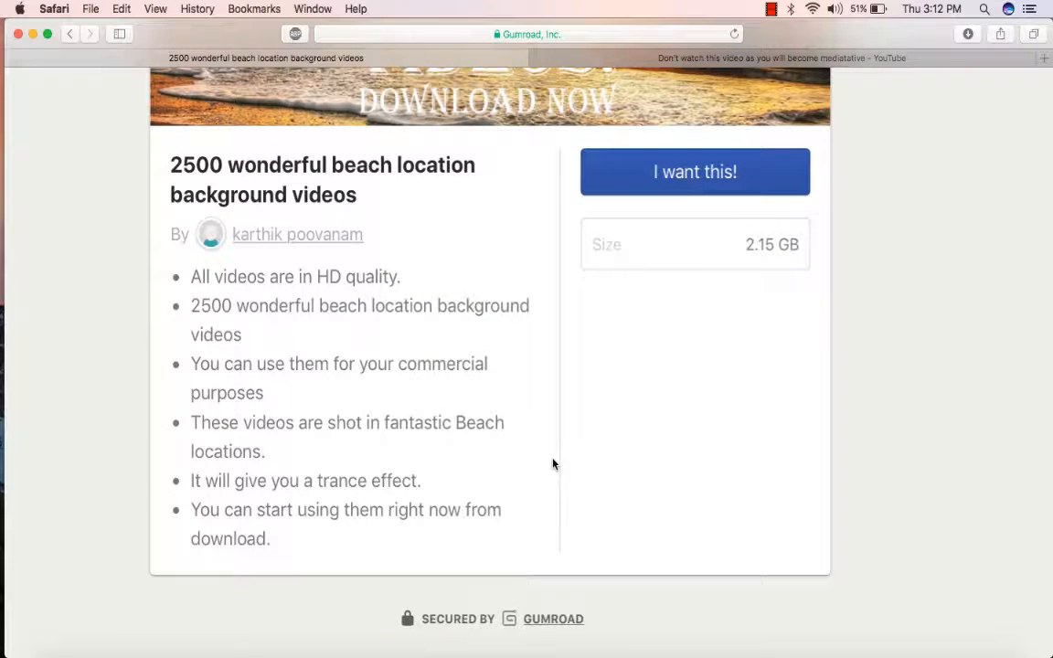
pyautogui.scroll(-3)
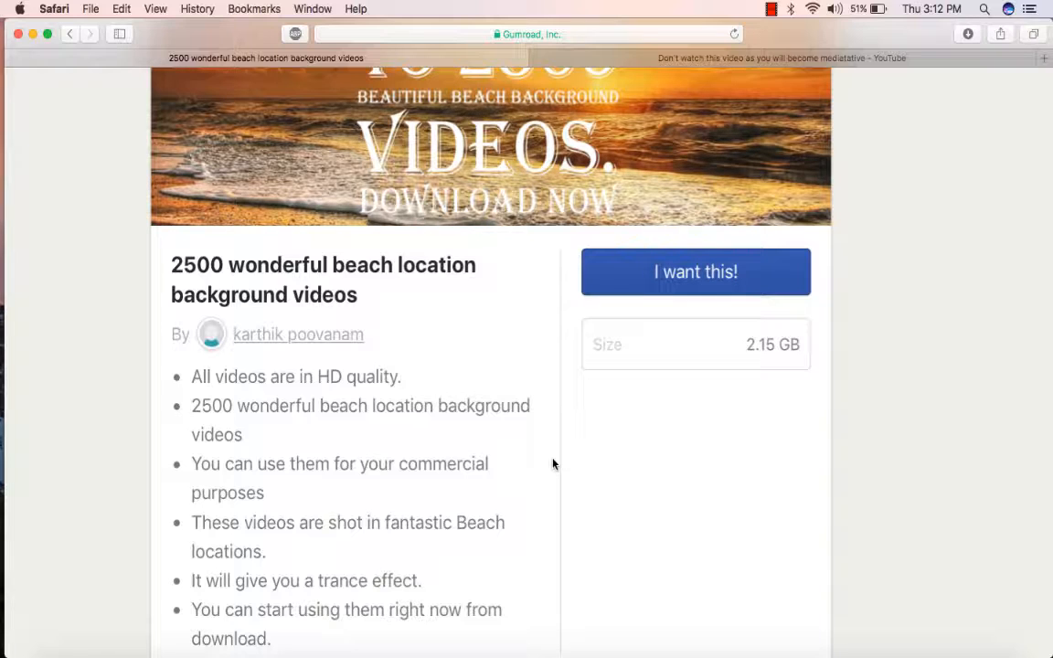
pyautogui.moveTo(696, 56)
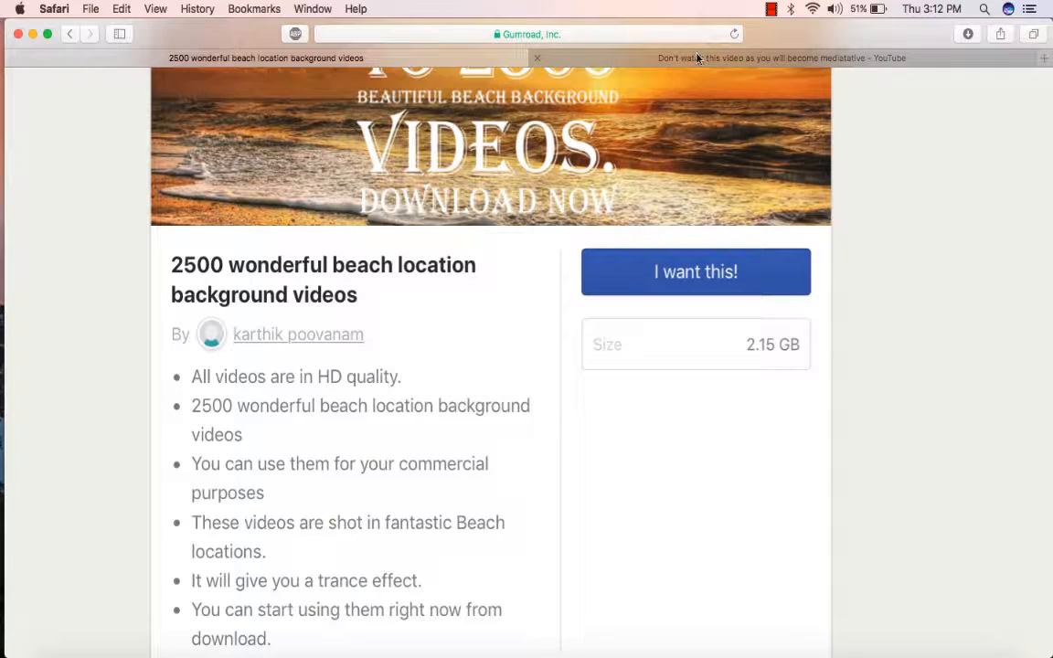
pyautogui.click(782, 57)
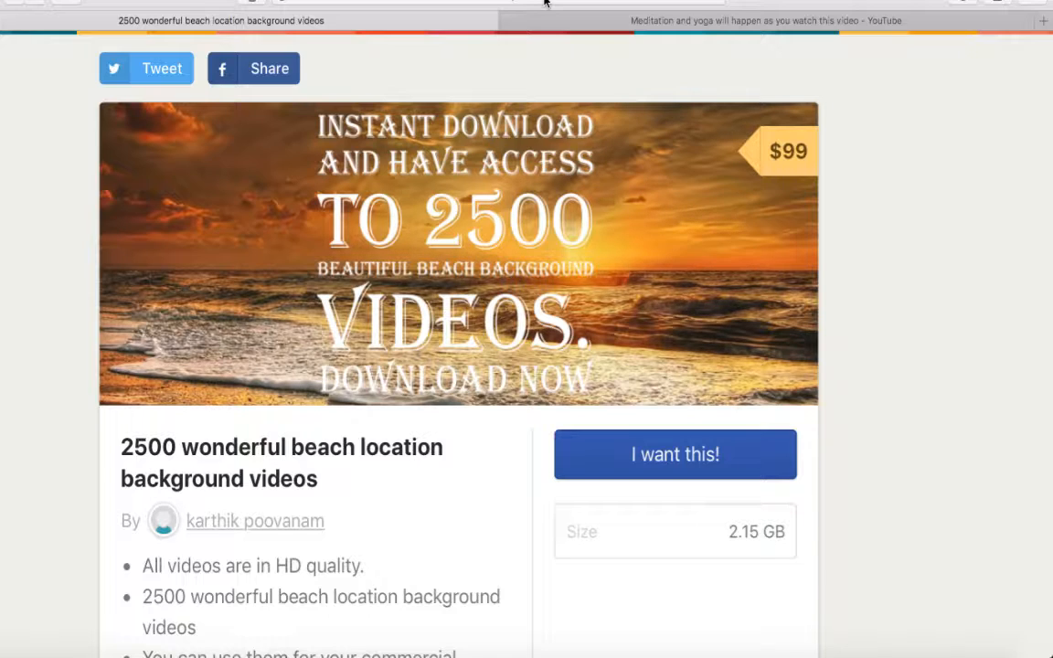
pyautogui.moveTo(643, 228)
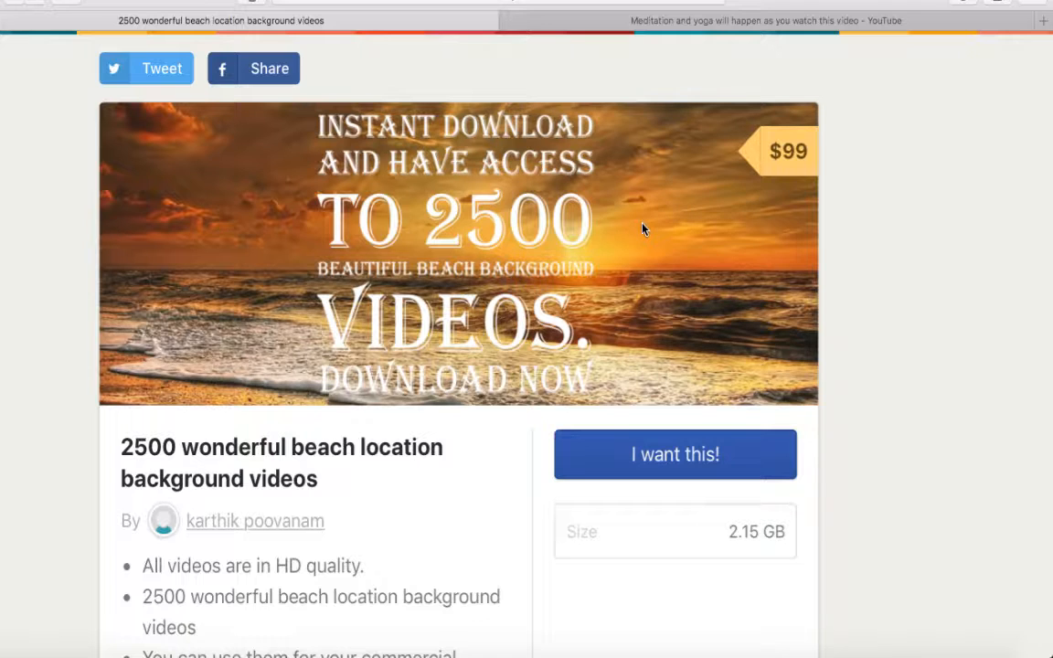
pyautogui.moveTo(561, 289)
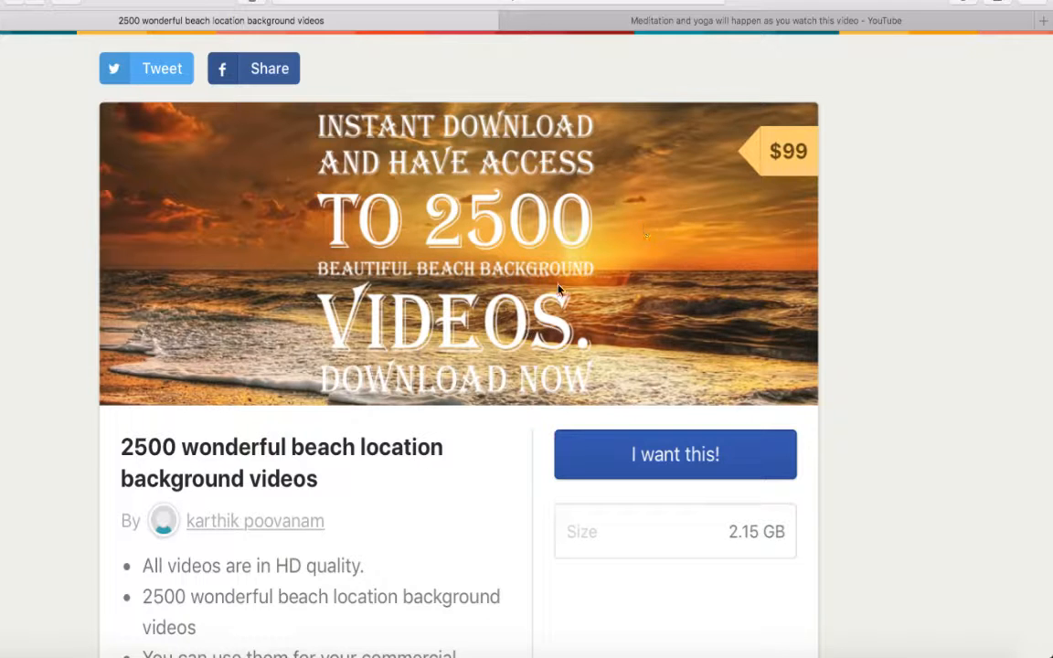
pyautogui.scroll(-3)
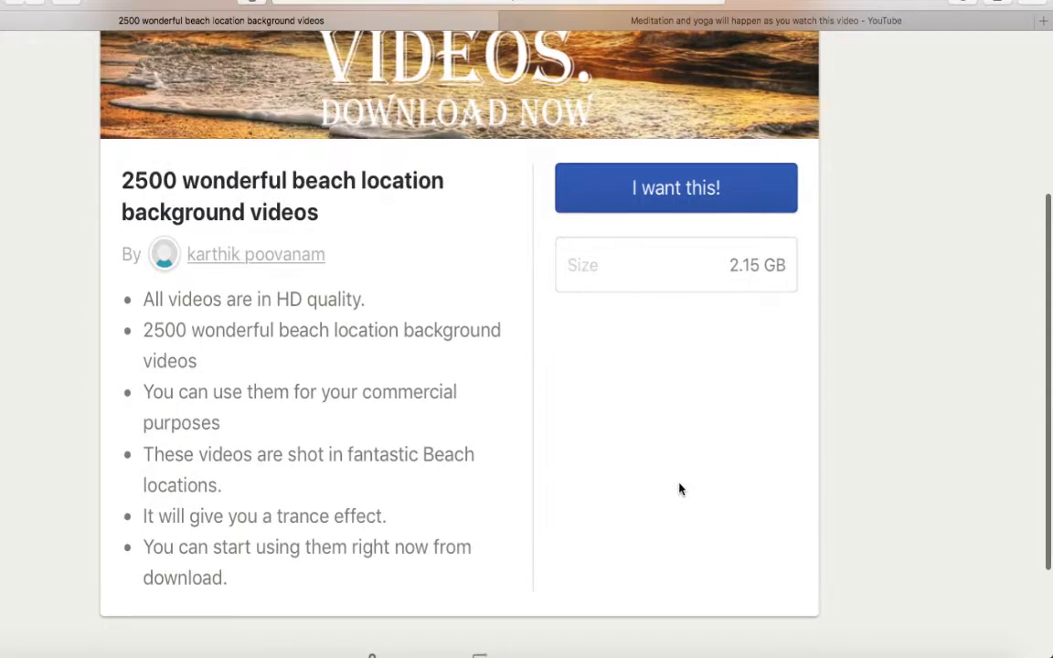
pyautogui.scroll(-3)
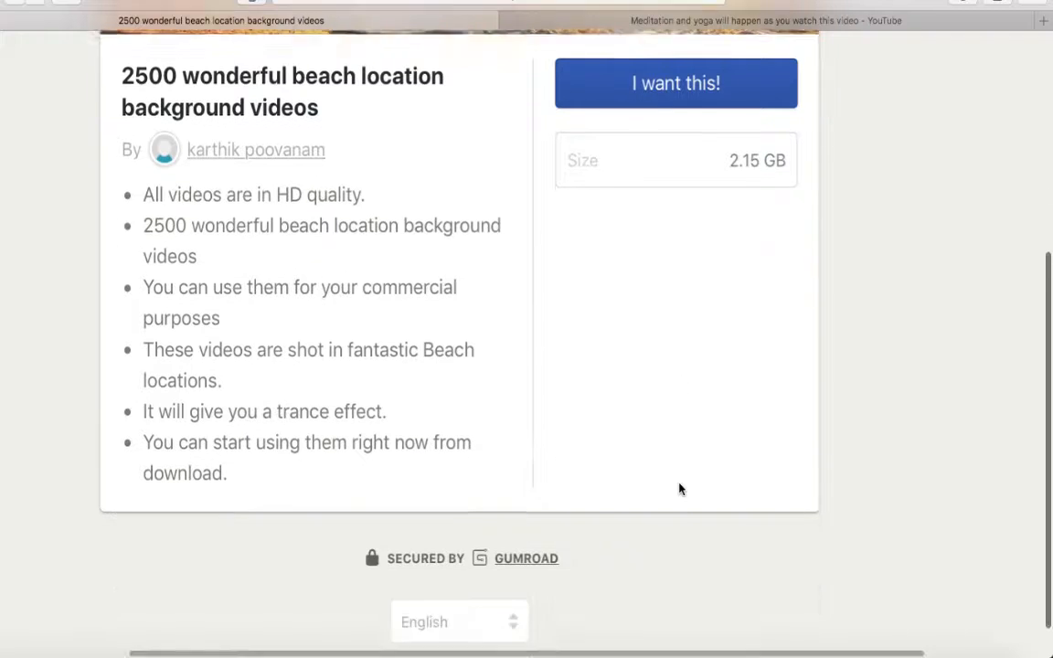
pyautogui.scroll(3)
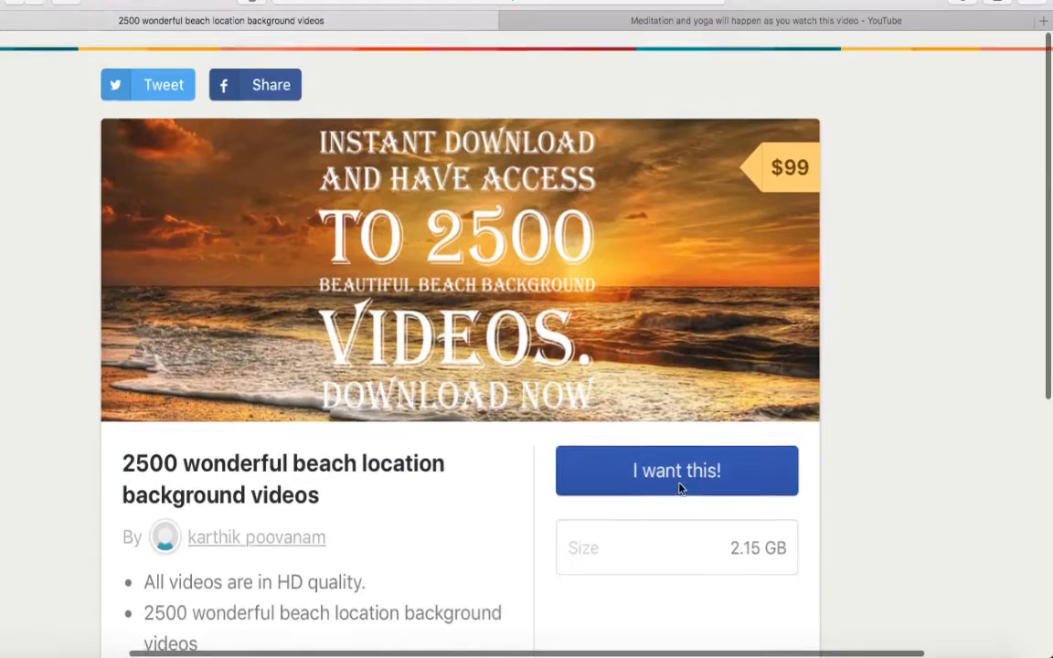
pyautogui.scroll(-3)
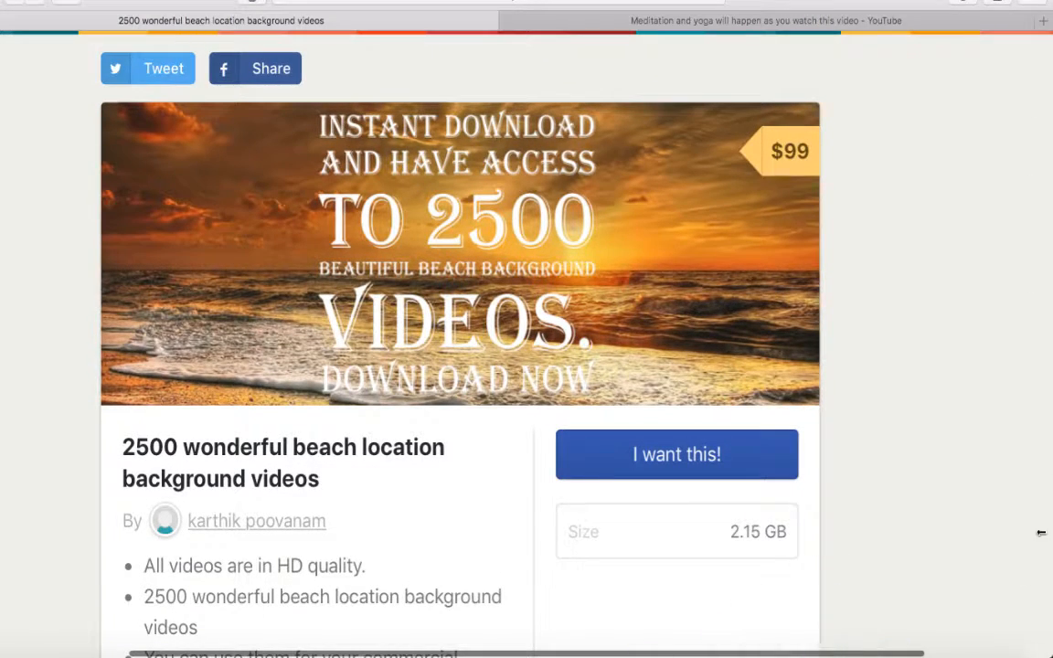
pyautogui.scroll(-3)
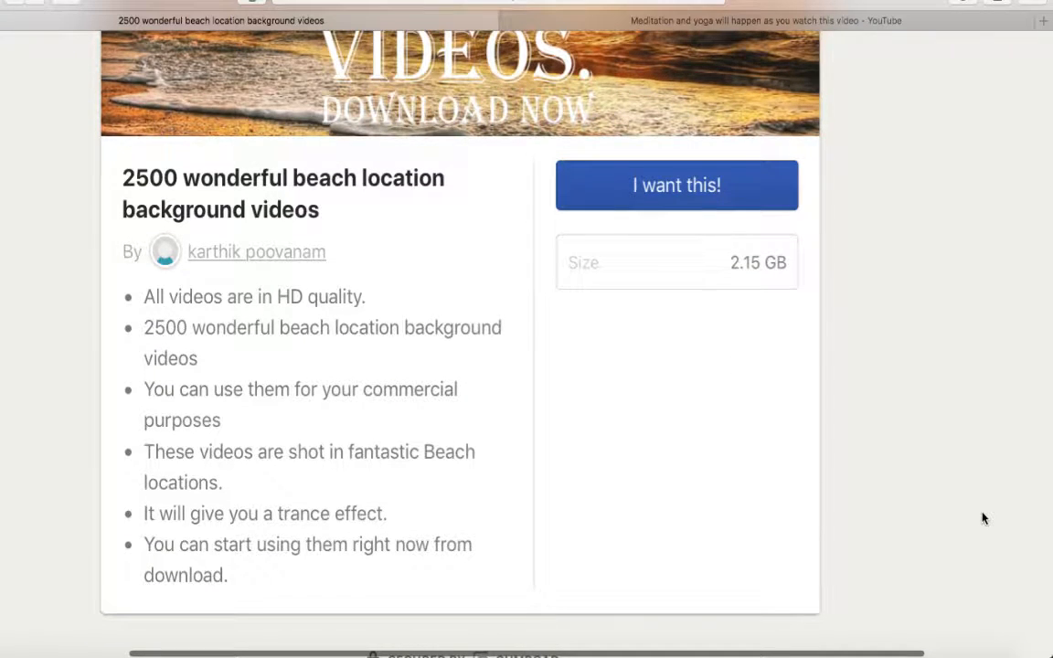
pyautogui.scroll(3)
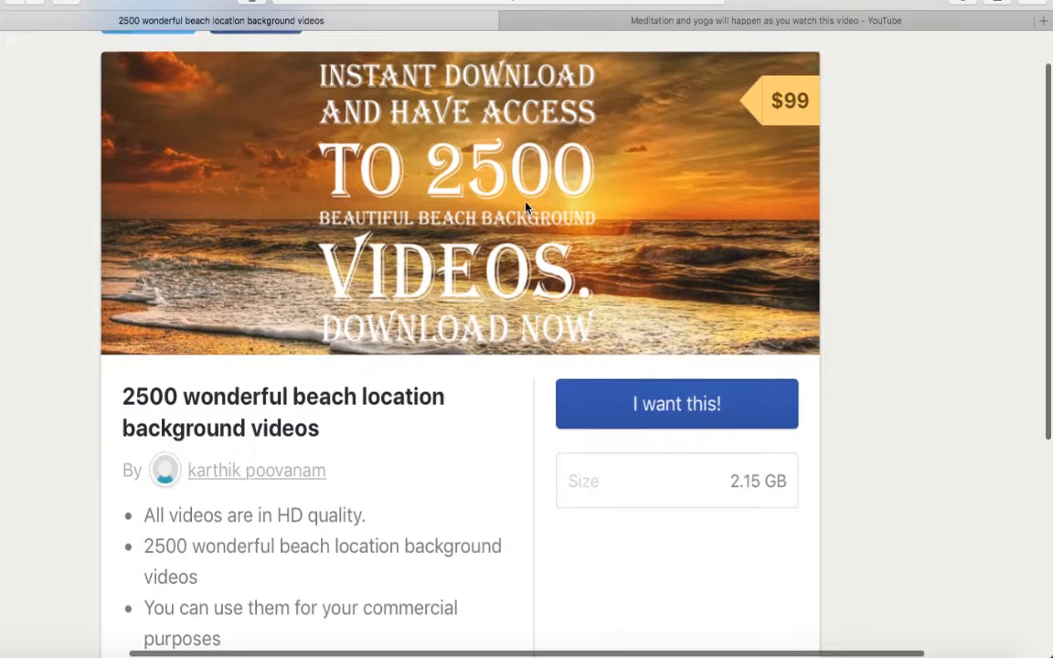
pyautogui.click(676, 403)
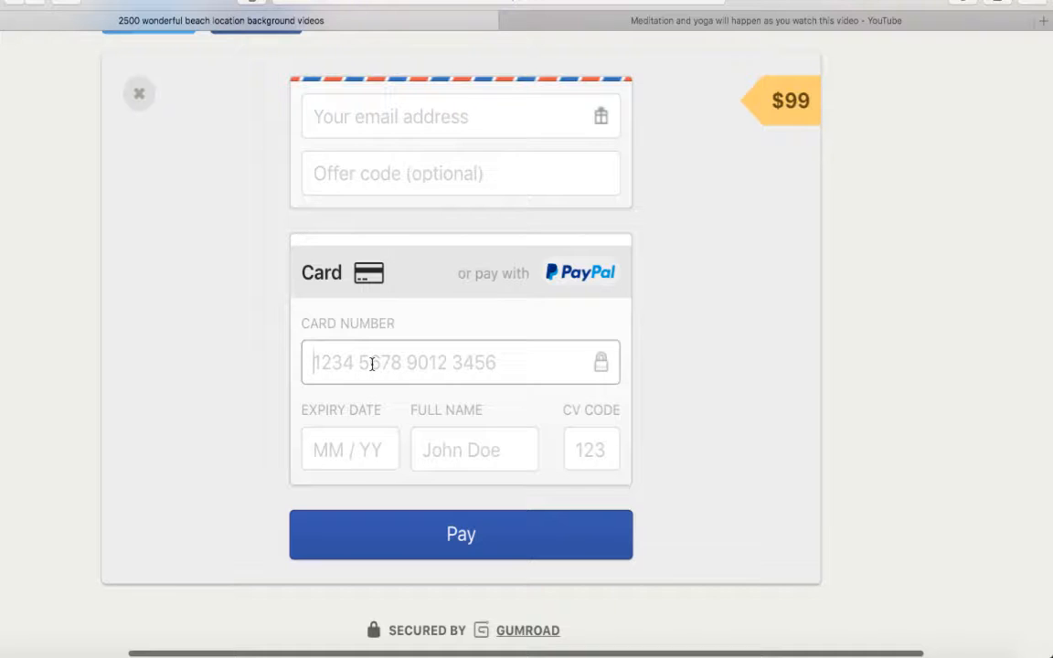
pyautogui.moveTo(375, 449)
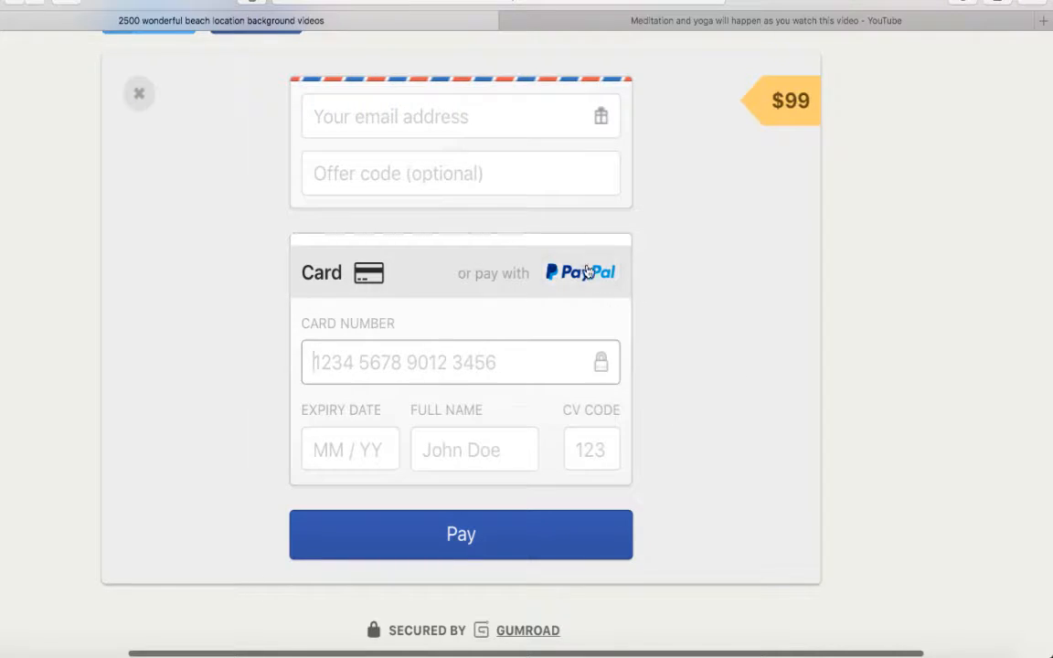
pyautogui.moveTo(584, 559)
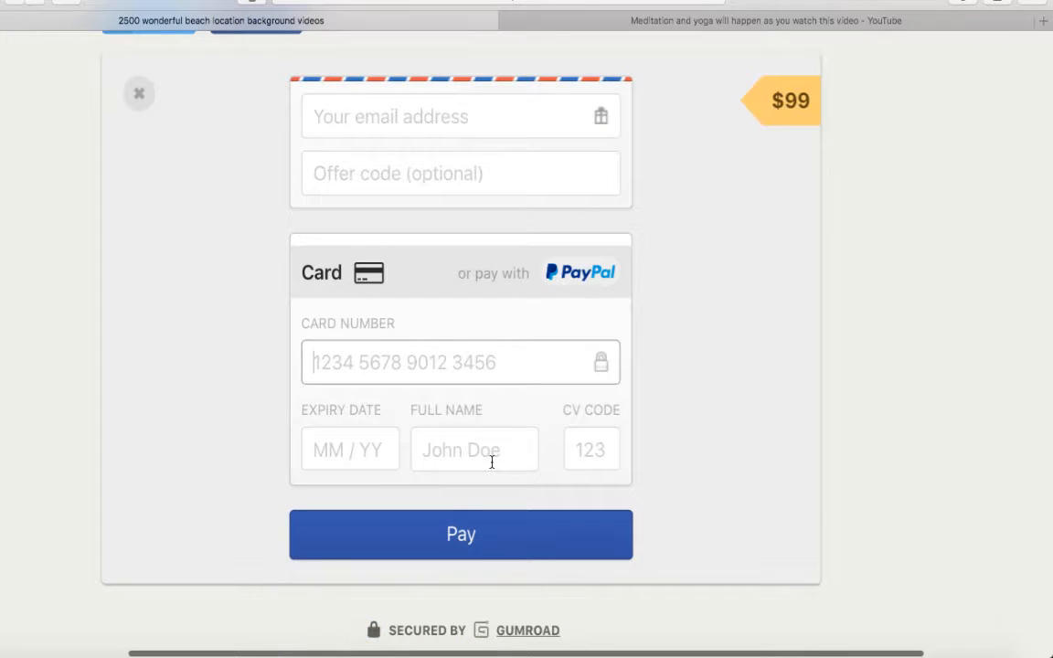
pyautogui.click(139, 94)
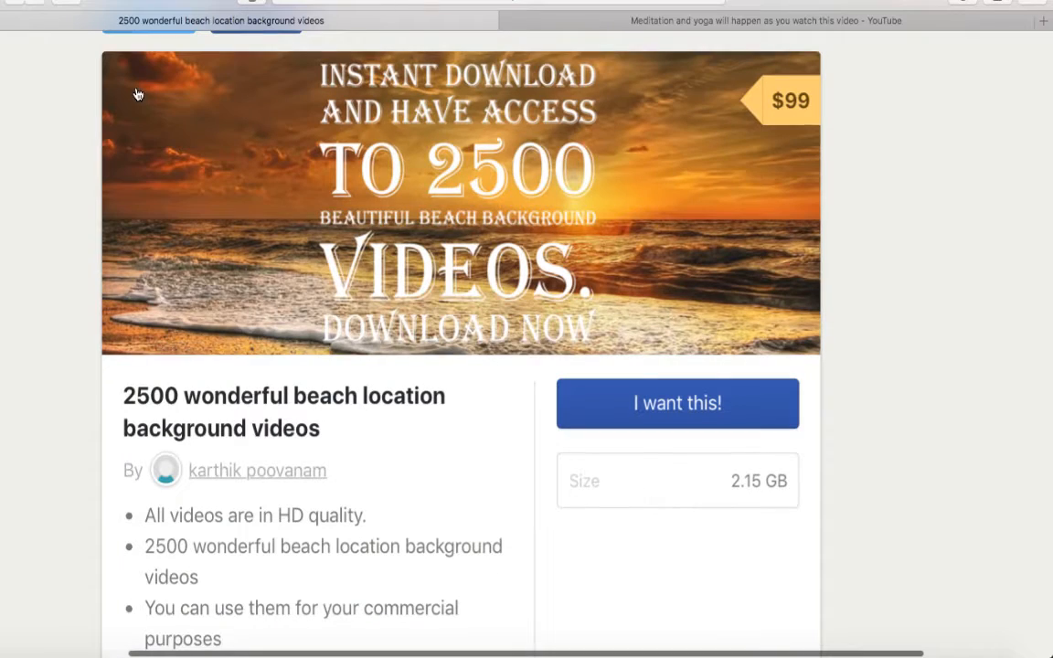
pyautogui.scroll(-3)
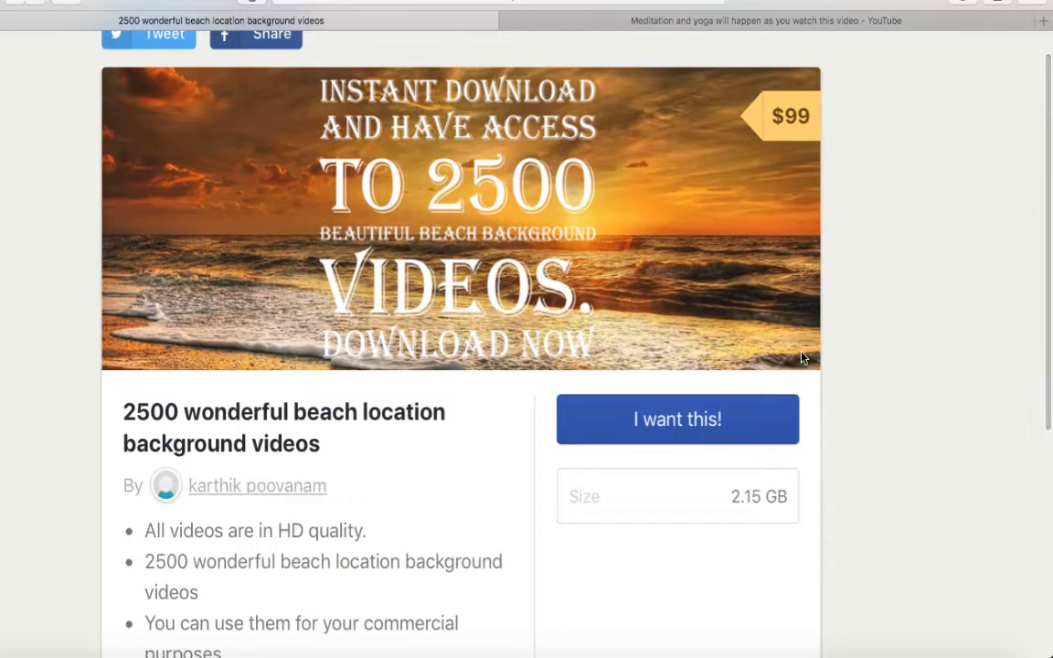